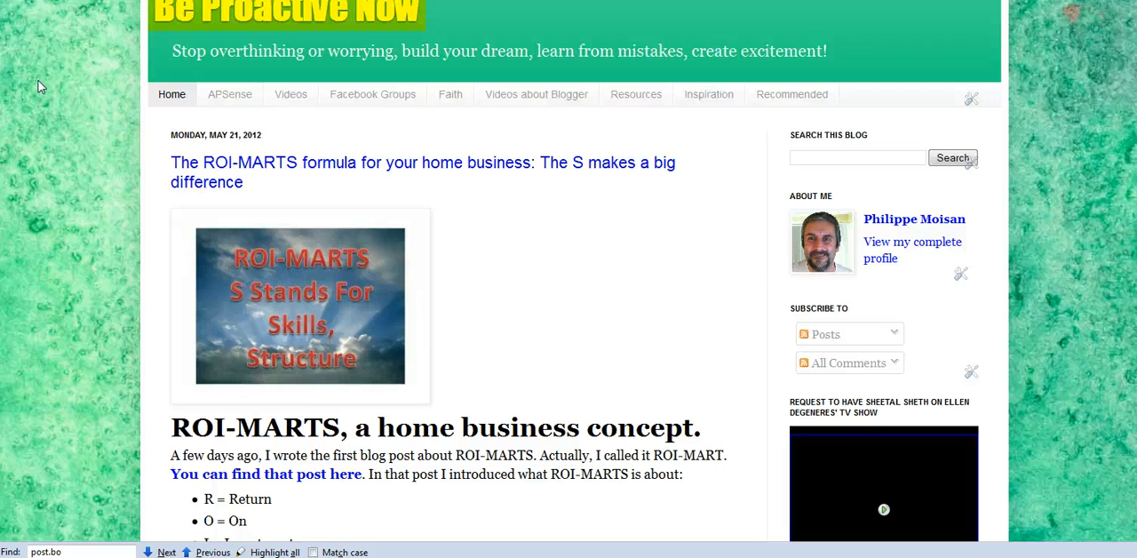
{"action": "mouse_move", "coordinate": [389, 46]}
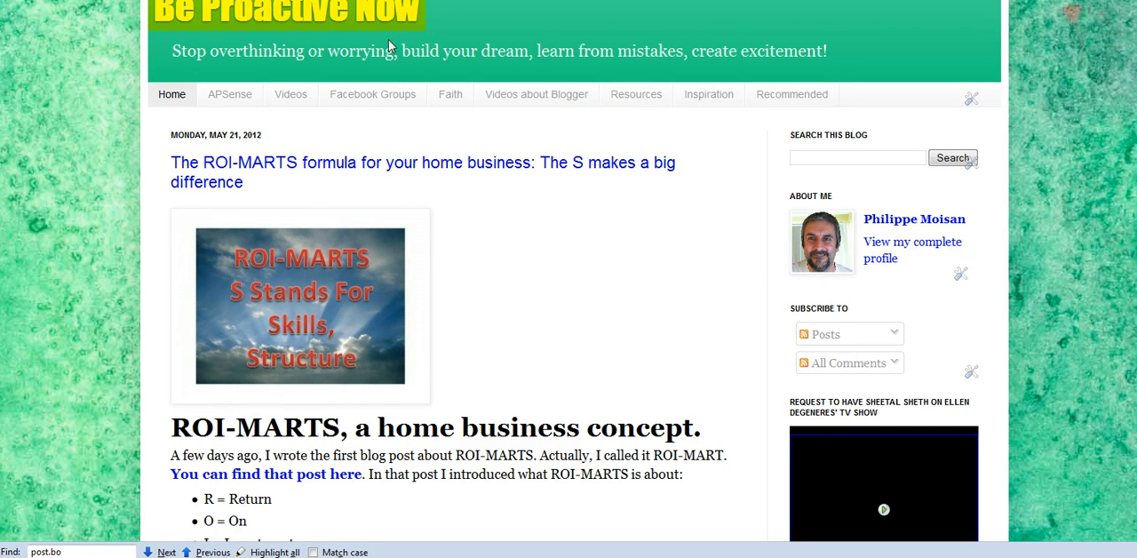
{"action": "mouse_move", "coordinate": [524, 46]}
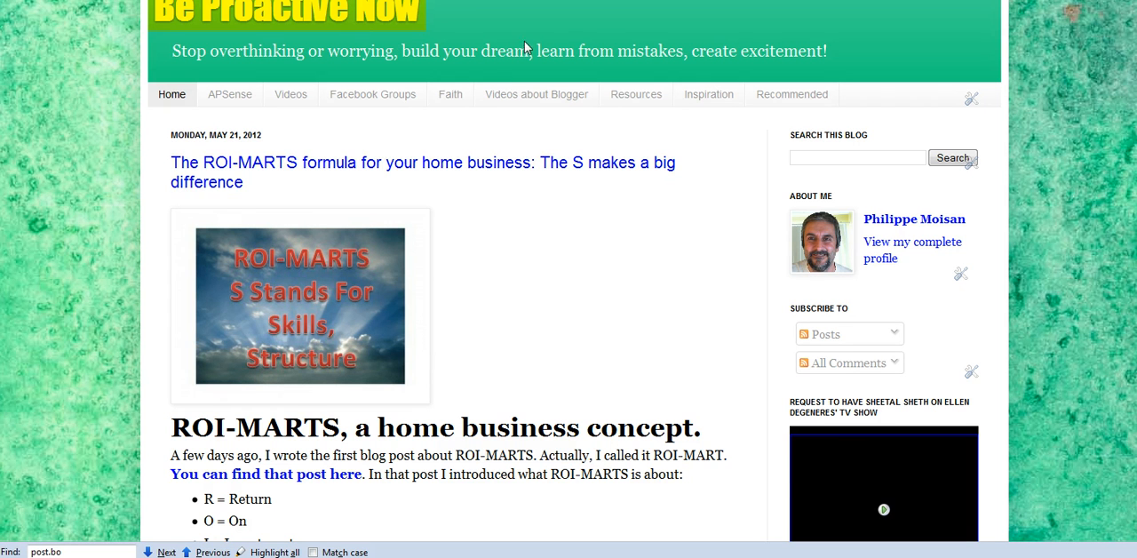
{"action": "mouse_move", "coordinate": [448, 169]}
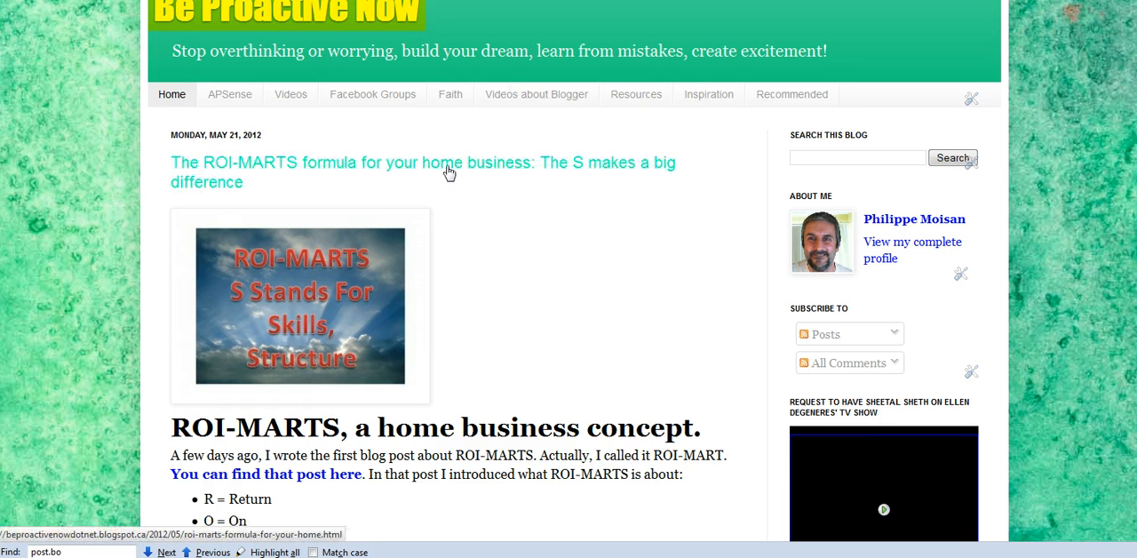
{"action": "mouse_move", "coordinate": [426, 168]}
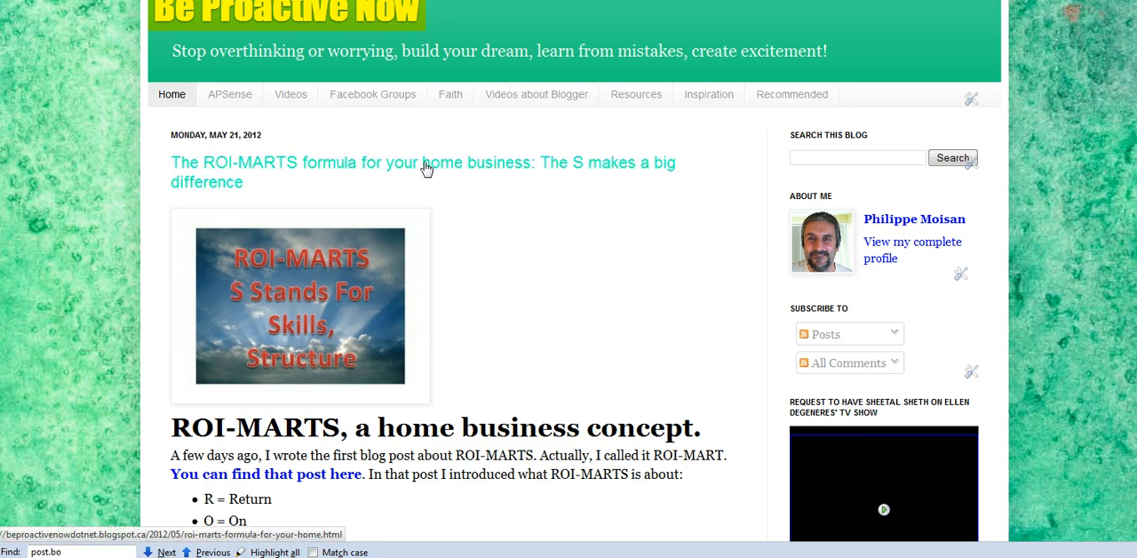
Step: View the ROI-MARTS formula post on its own page, scrolled to the Pin It button at the end
{"action": "left_click", "coordinate": [423, 164]}
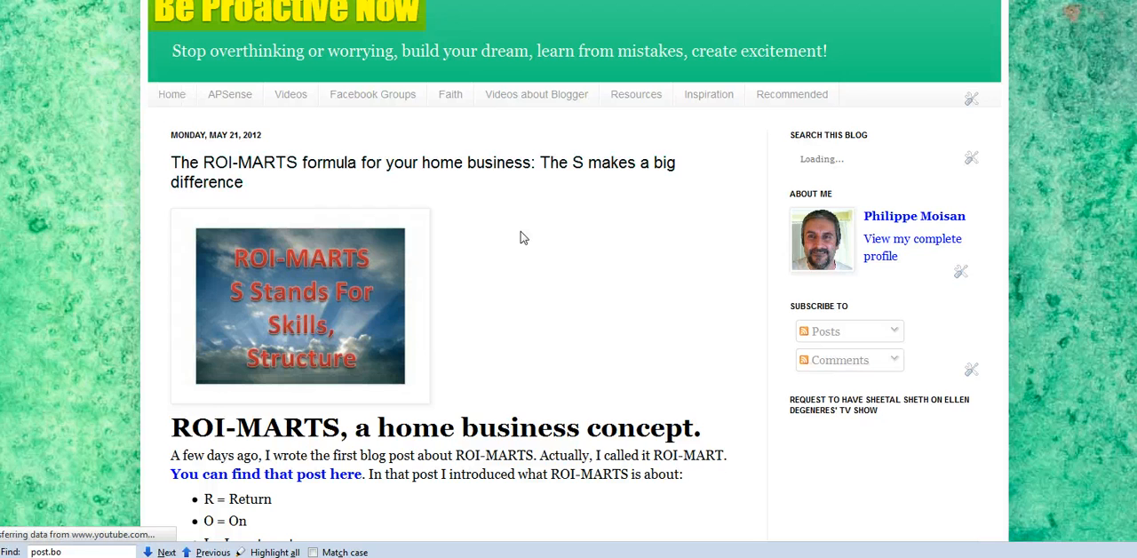
{"action": "scroll", "scroll_direction": "down", "scroll_amount": 3}
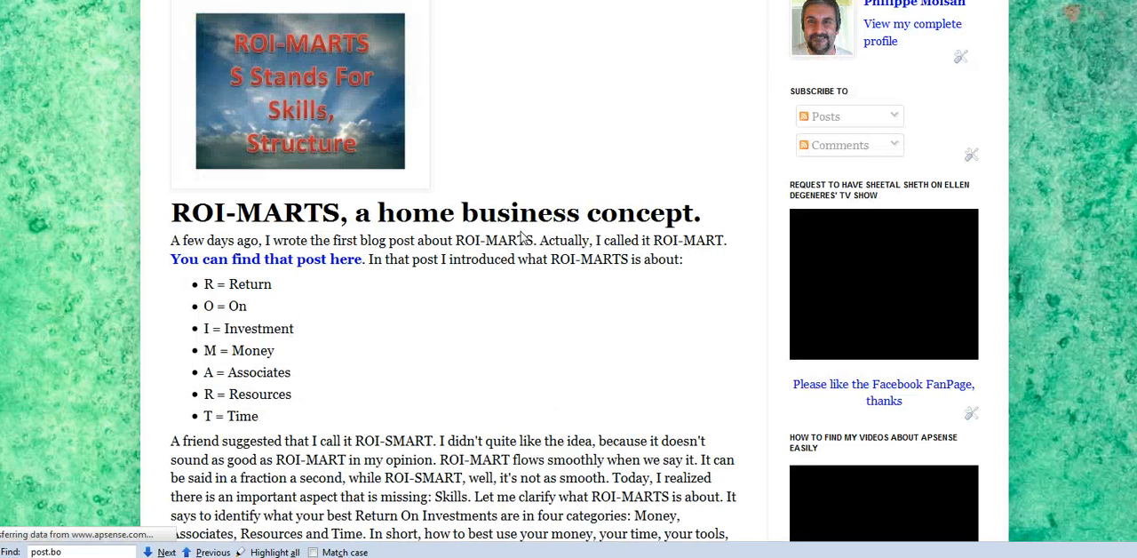
{"action": "scroll", "scroll_direction": "down", "scroll_amount": 3}
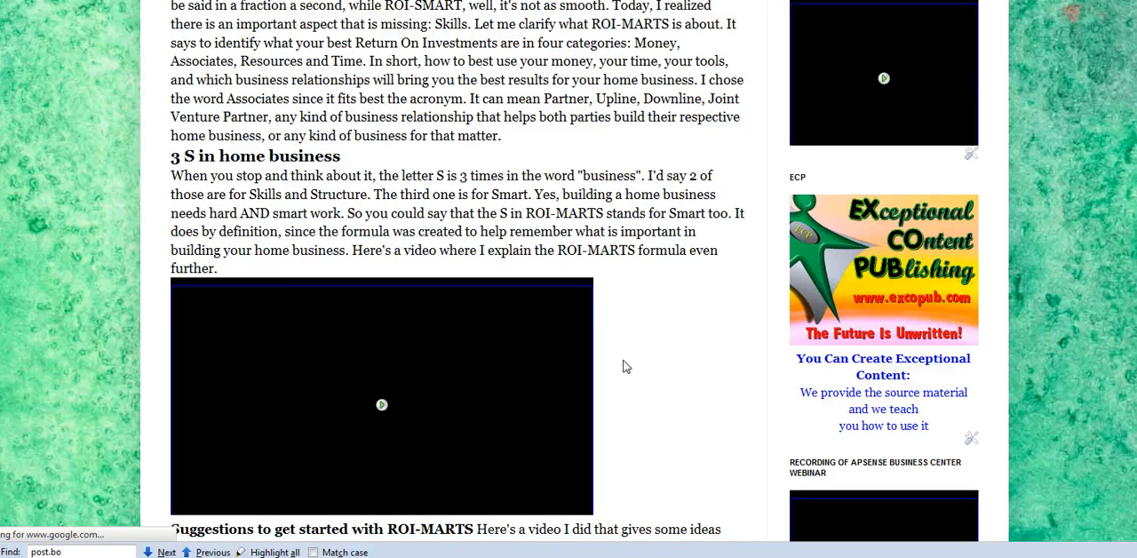
{"action": "scroll", "scroll_direction": "down", "scroll_amount": 3}
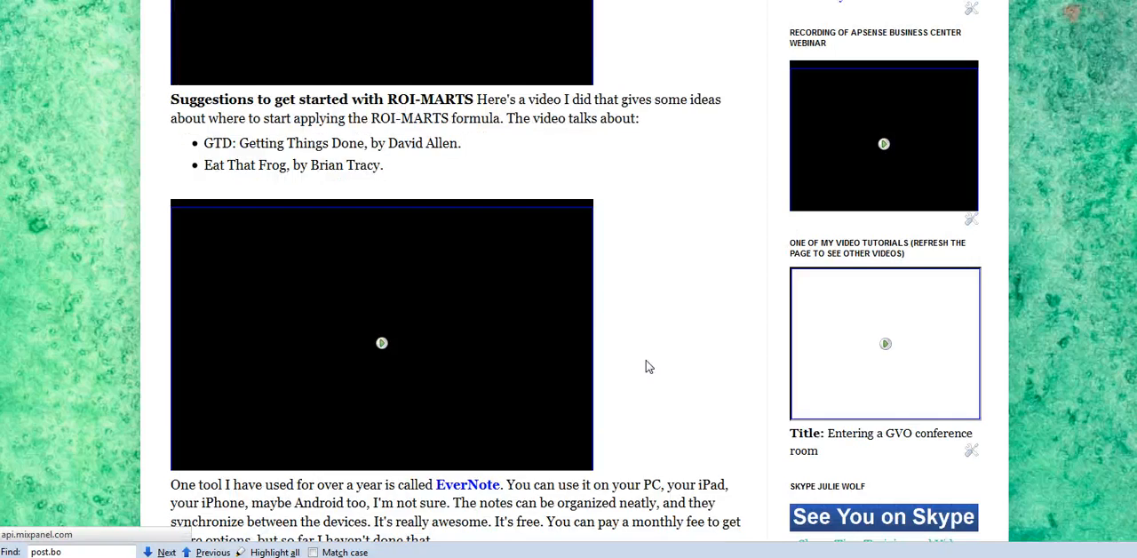
{"action": "scroll", "scroll_direction": "down", "scroll_amount": 3}
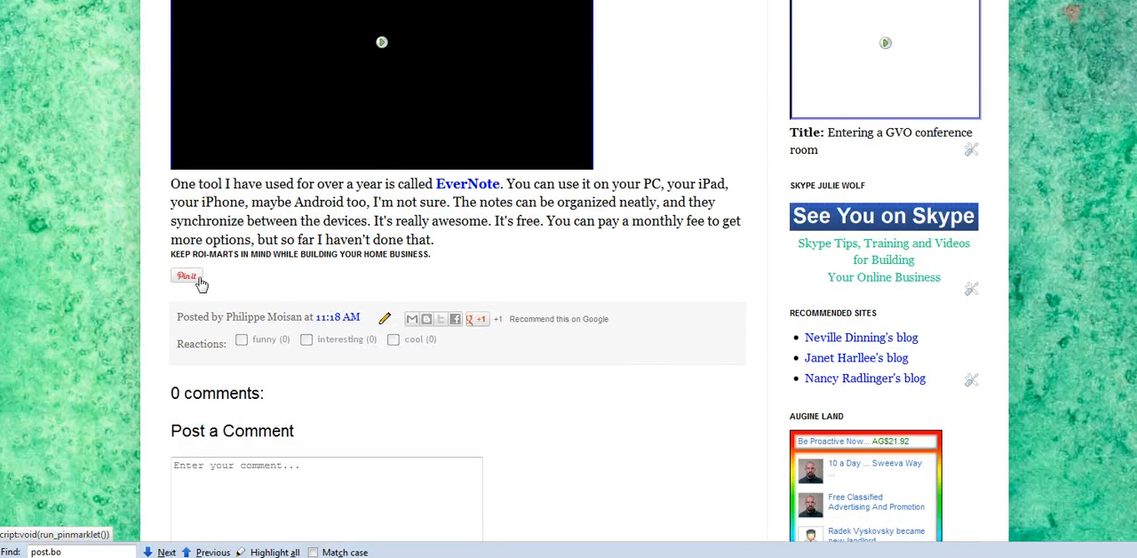
{"action": "mouse_move", "coordinate": [213, 283]}
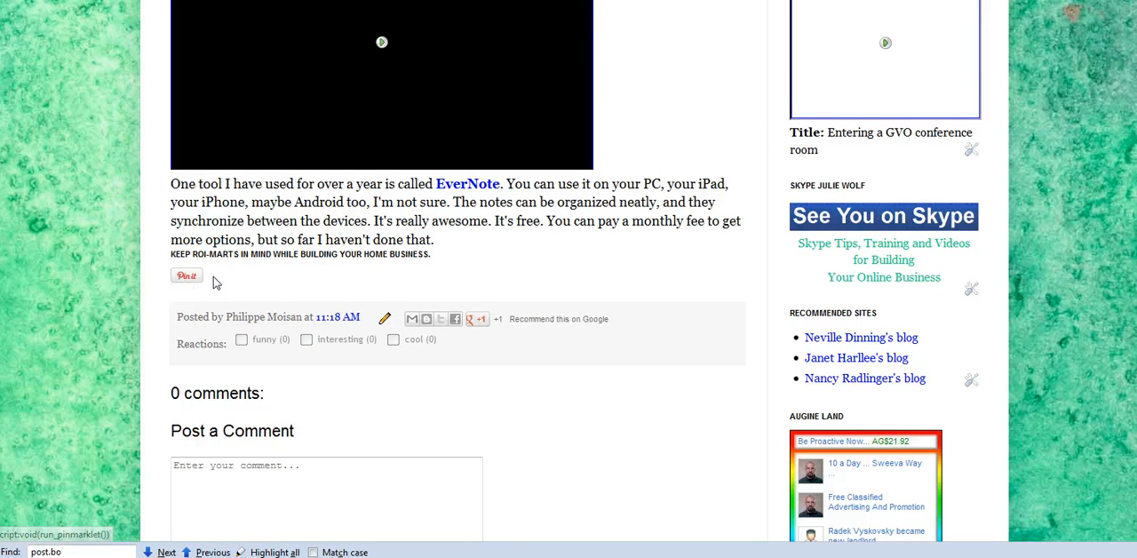
{"action": "mouse_move", "coordinate": [597, 259]}
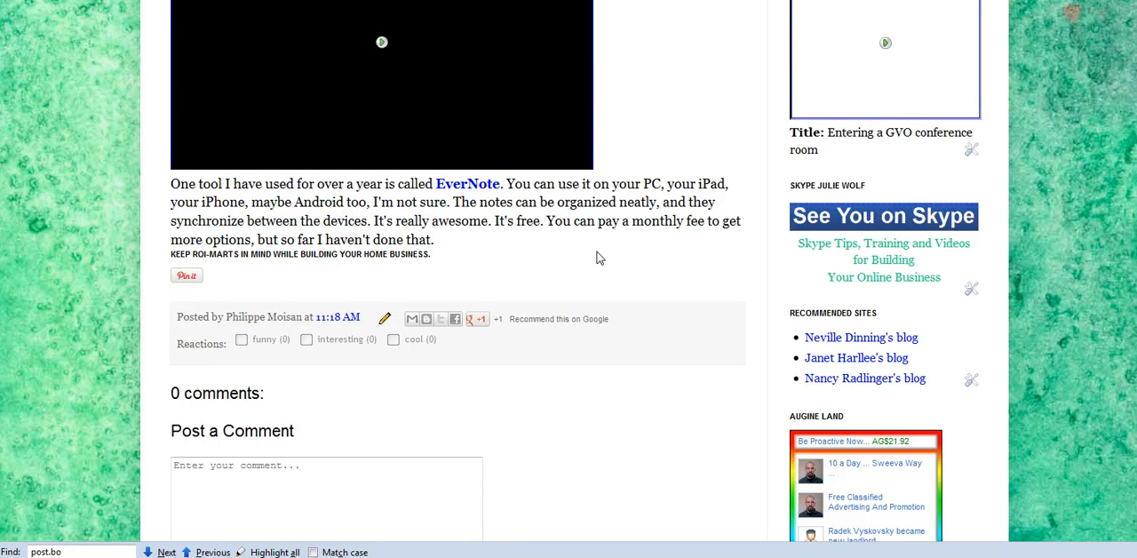
{"action": "mouse_move", "coordinate": [668, 151]}
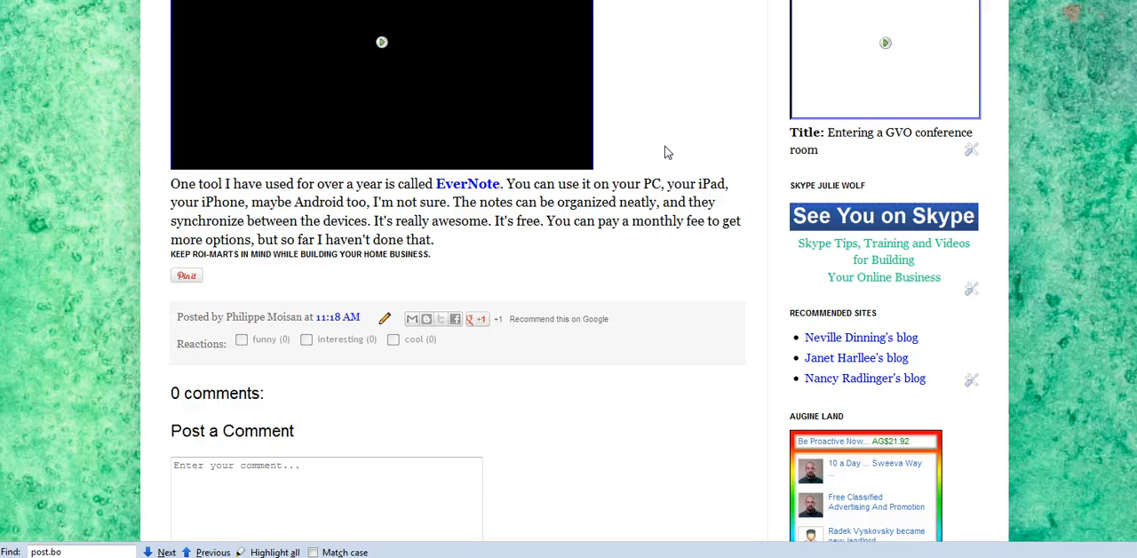
{"action": "mouse_move", "coordinate": [674, 156]}
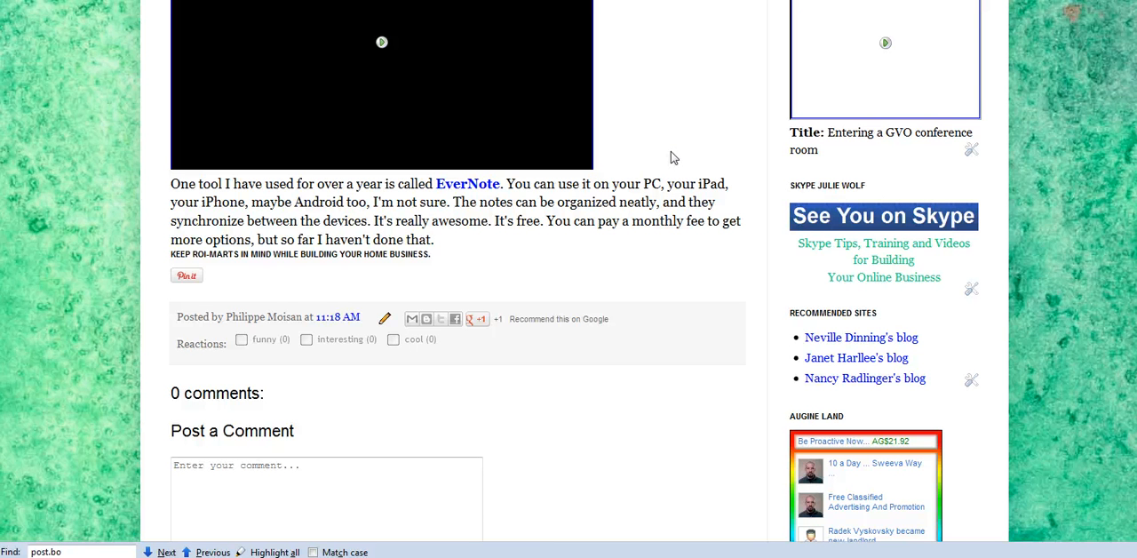
{"action": "mouse_move", "coordinate": [761, 352]}
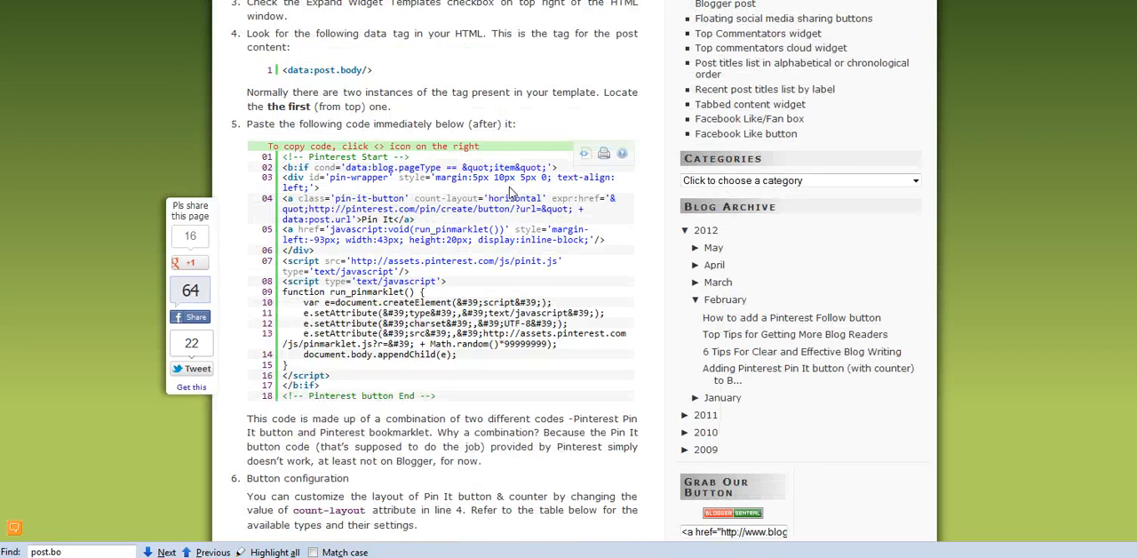
Step: Review the Blogger Sentral Pin It tutorial code, then return to the ROI-MARTS post page
{"action": "scroll", "scroll_direction": "up", "scroll_amount": 3}
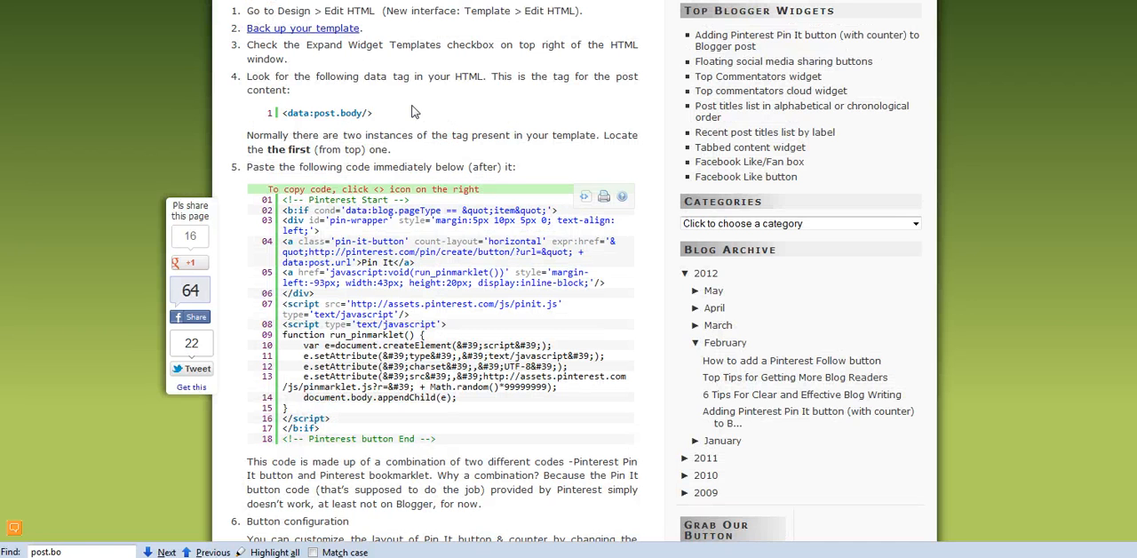
{"action": "mouse_move", "coordinate": [281, 119]}
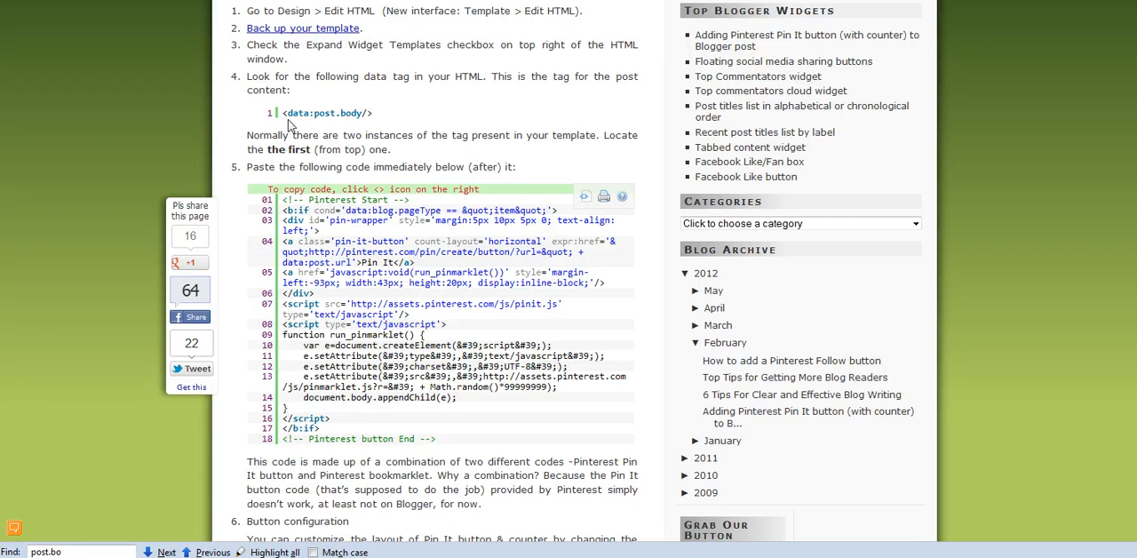
{"action": "left_click", "coordinate": [167, 551]}
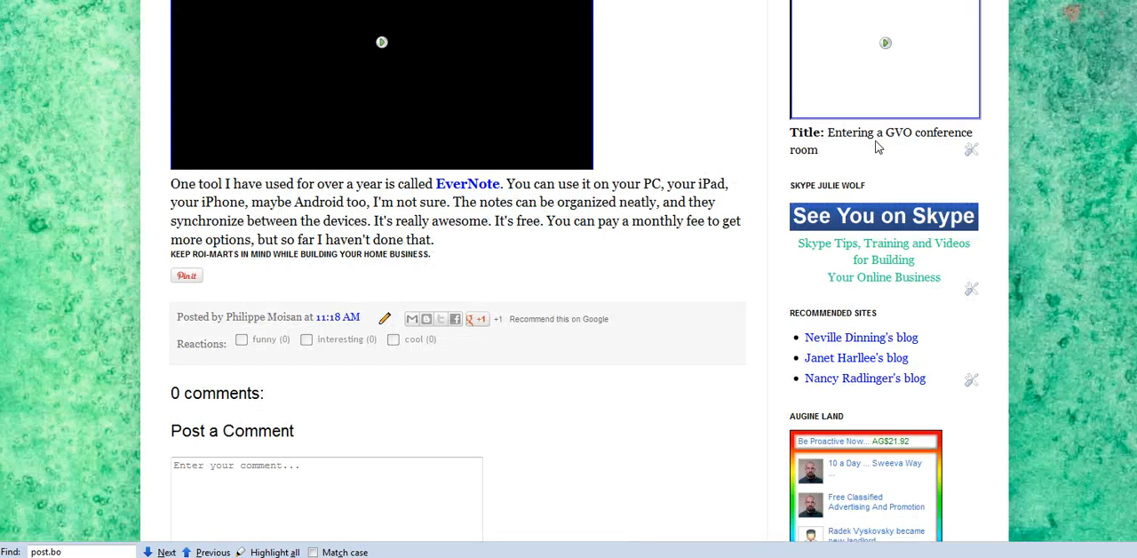
Step: Scroll back up the ROI-MARTS post toward the top of the page
{"action": "scroll", "scroll_direction": "up", "scroll_amount": 3}
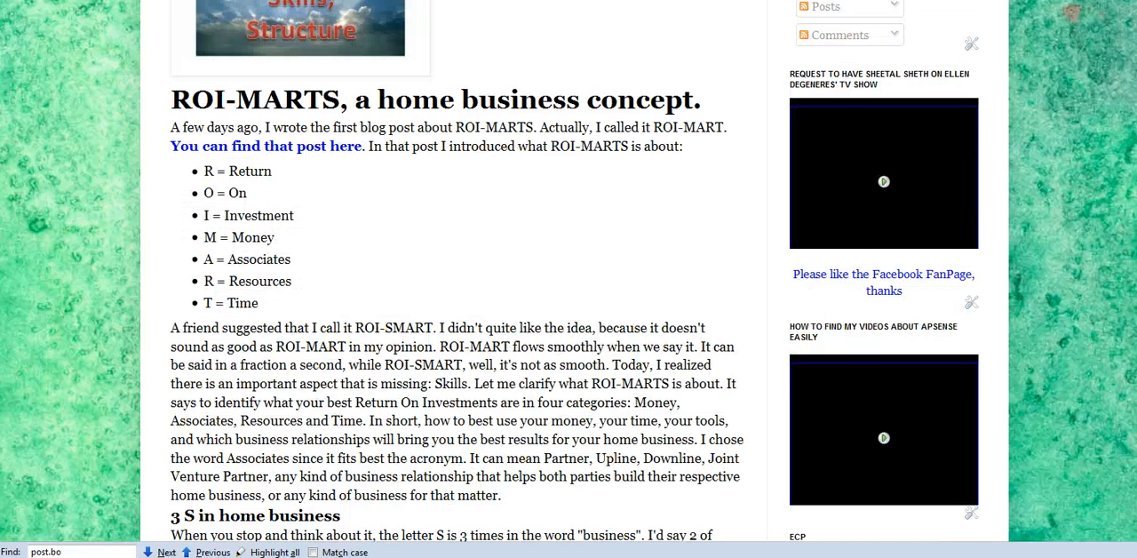
{"action": "scroll", "scroll_direction": "up", "scroll_amount": 3}
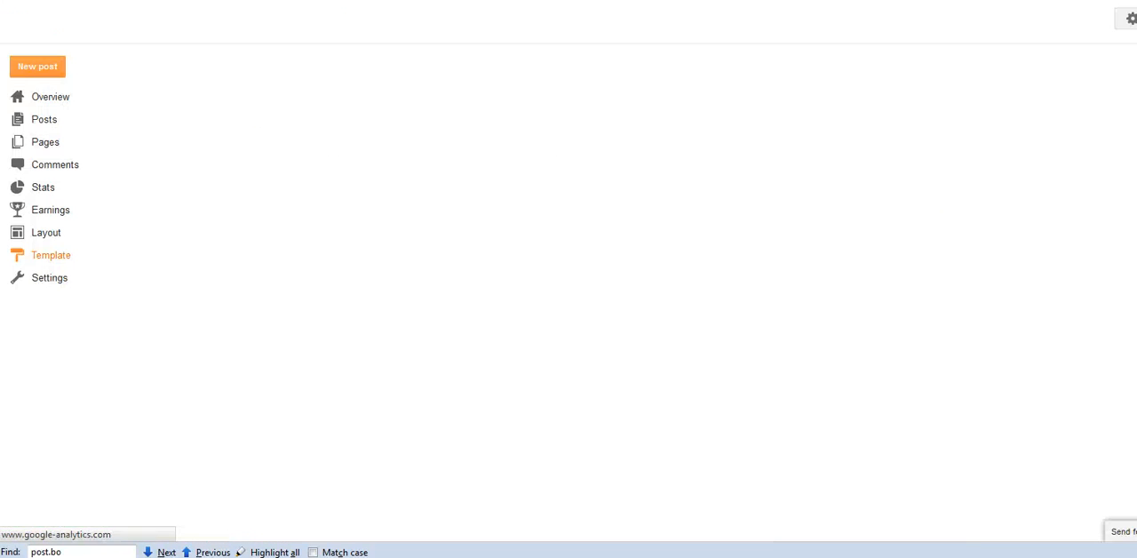
Step: Go to the Template section and start editing the live template's HTML
{"action": "left_click", "coordinate": [50, 256]}
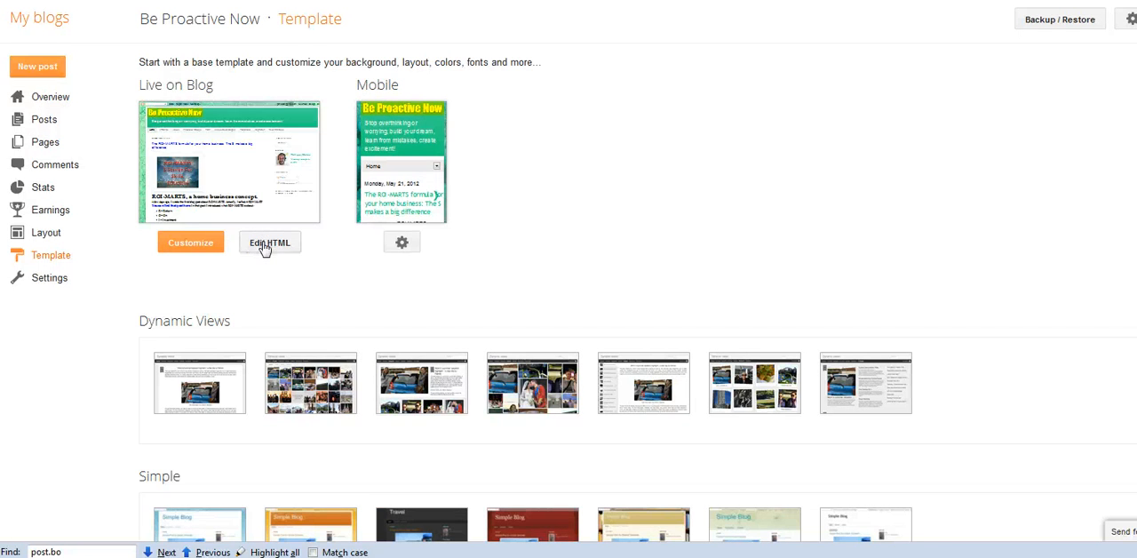
{"action": "left_click", "coordinate": [268, 242]}
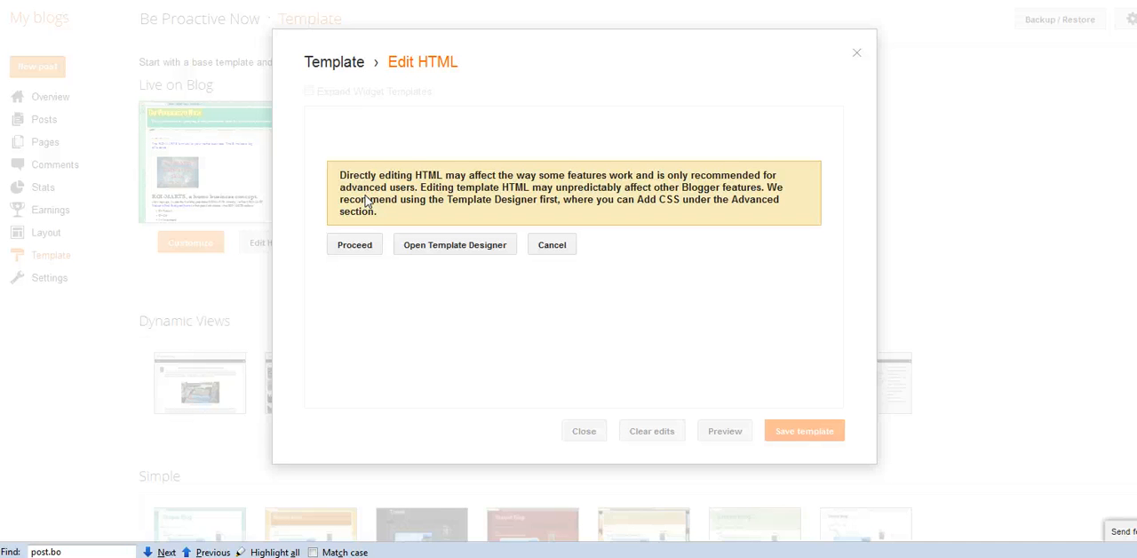
Step: Proceed past the editing warning into the full template HTML, selecting and deselecting the code
{"action": "left_click", "coordinate": [355, 245]}
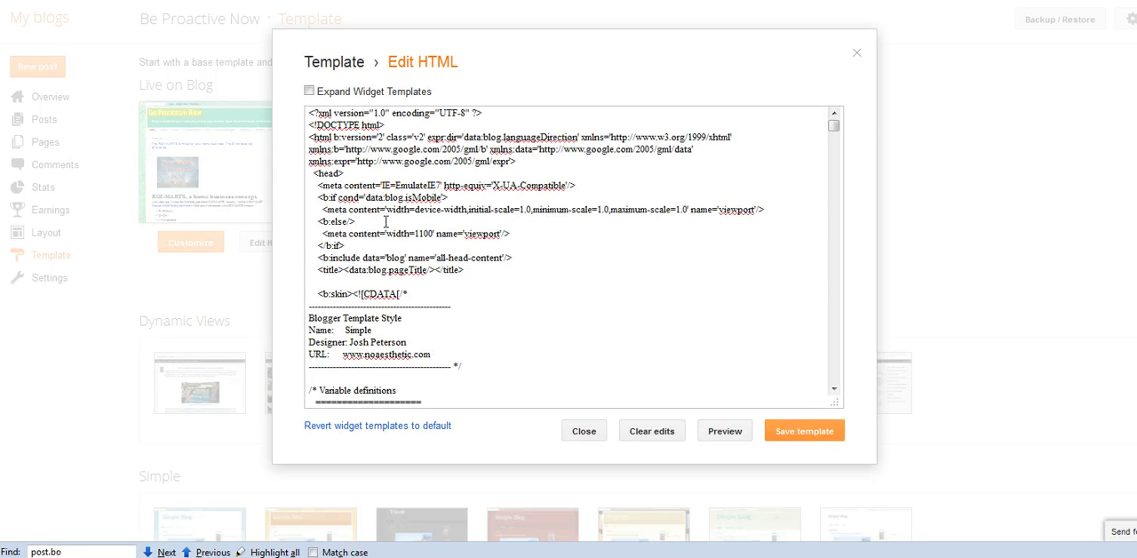
{"action": "key", "text": "ctrl+a"}
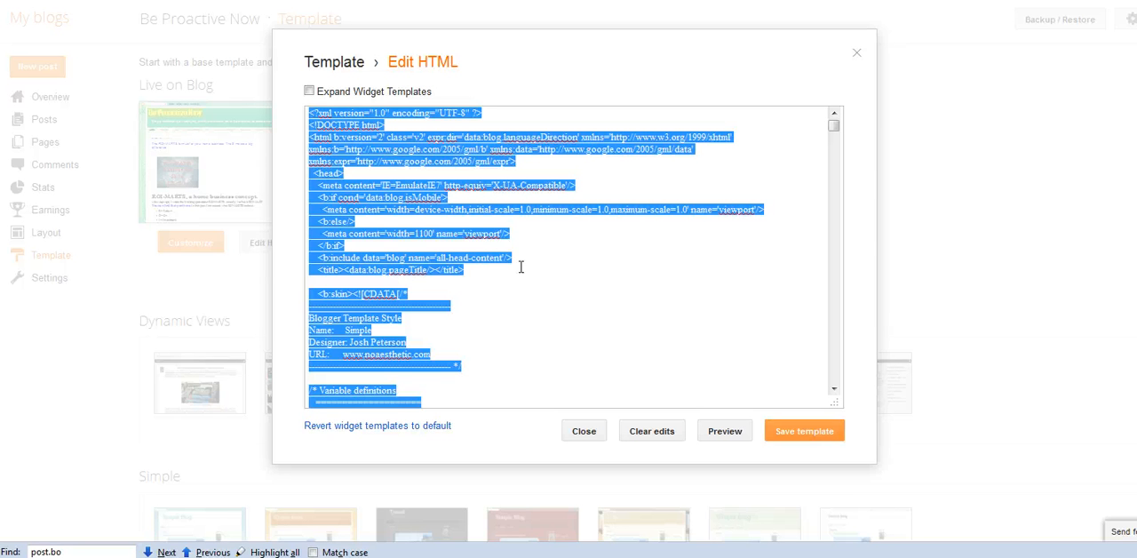
{"action": "left_click", "coordinate": [554, 277]}
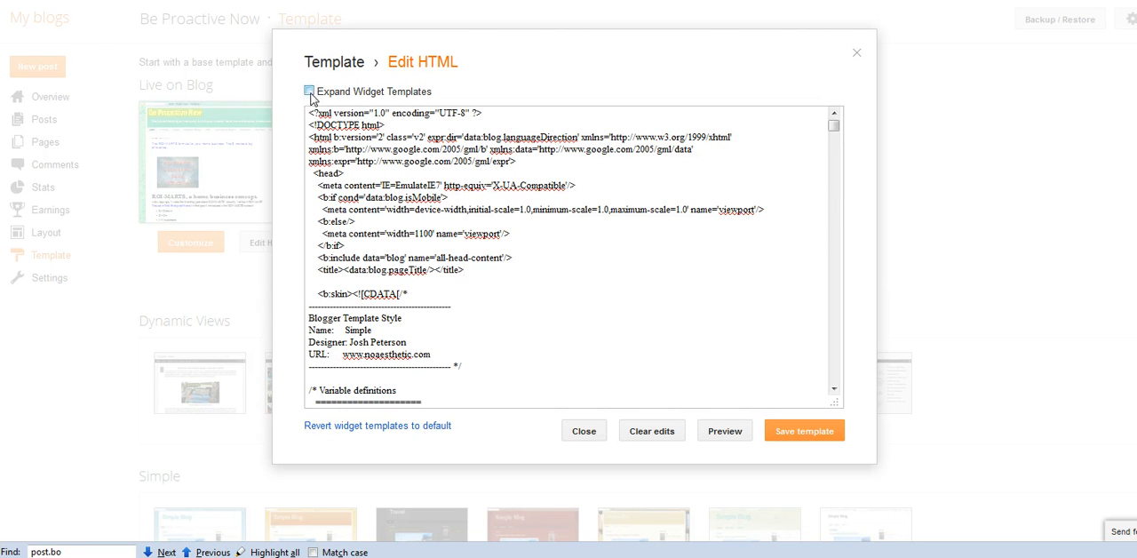
Step: Expand widget templates and search the code for post.bo to reach the data:post.body tag
{"action": "left_click", "coordinate": [310, 91]}
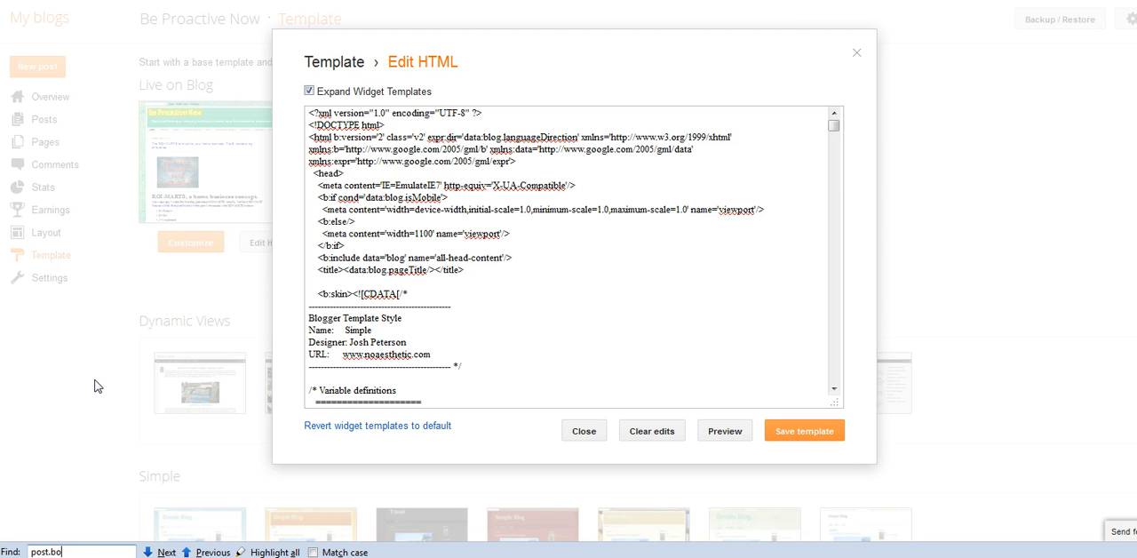
{"action": "mouse_move", "coordinate": [87, 487]}
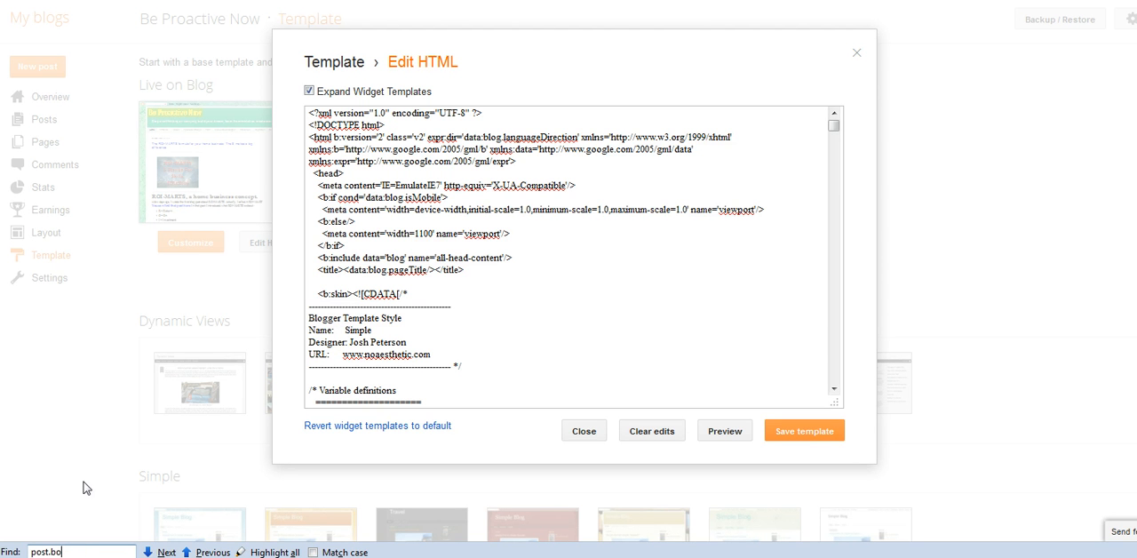
{"action": "left_click", "coordinate": [167, 551]}
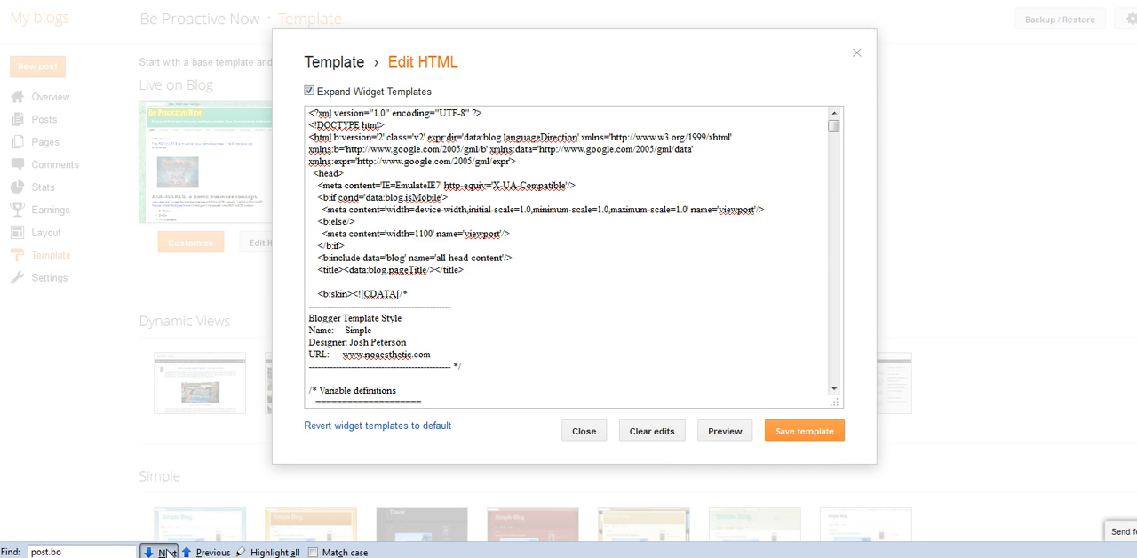
{"action": "left_click", "coordinate": [160, 551]}
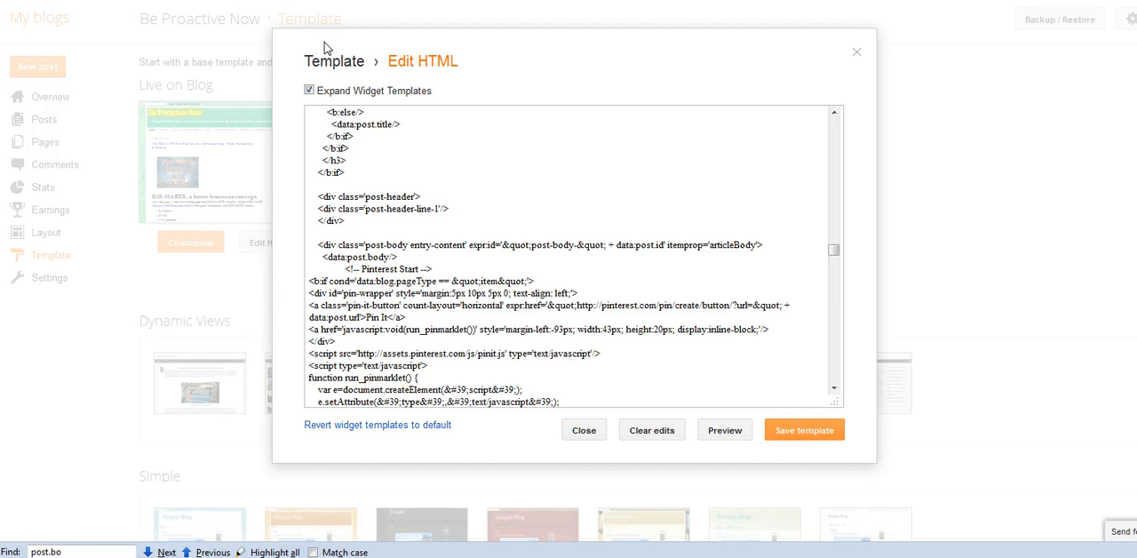
{"action": "scroll", "scroll_direction": "down", "scroll_amount": 3}
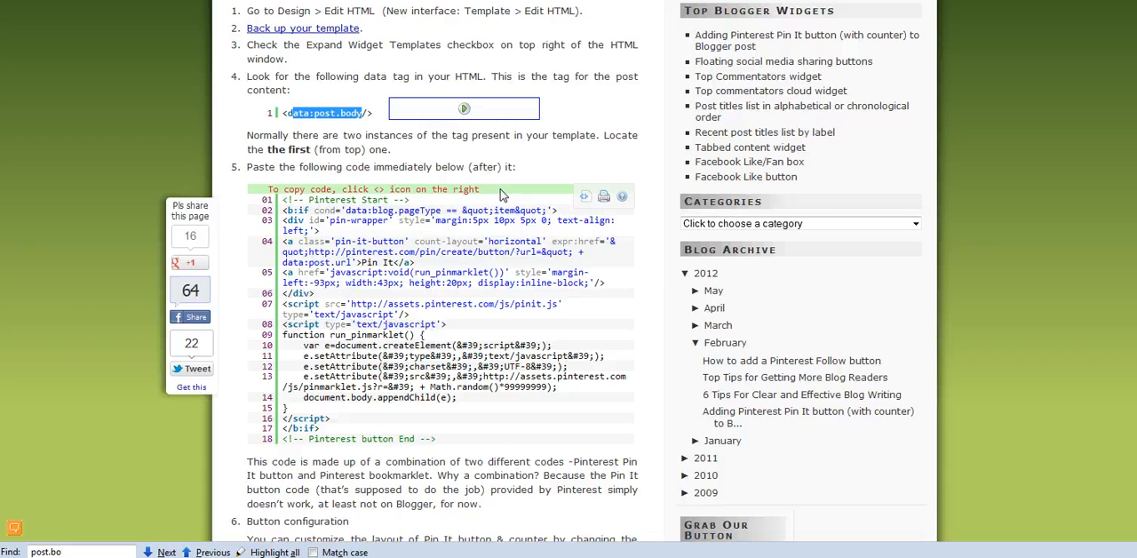
{"action": "mouse_move", "coordinate": [441, 256]}
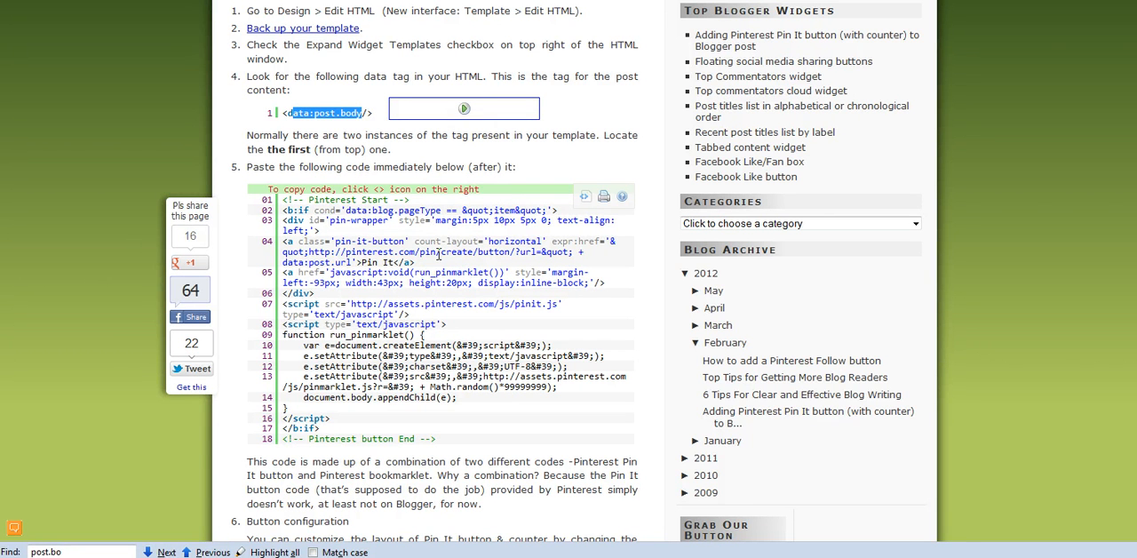
{"action": "mouse_move", "coordinate": [540, 234]}
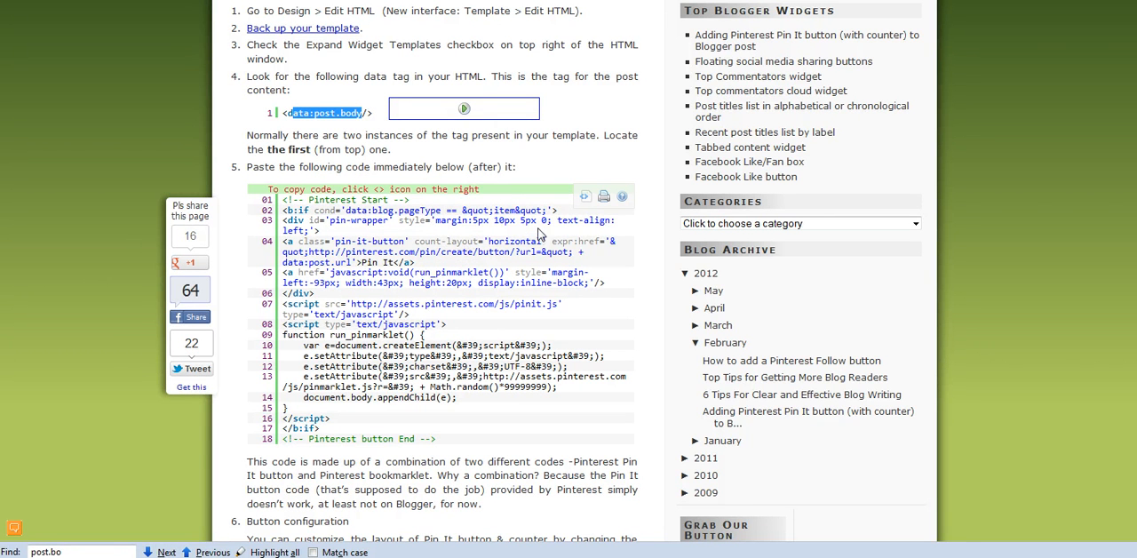
{"action": "mouse_move", "coordinate": [575, 219]}
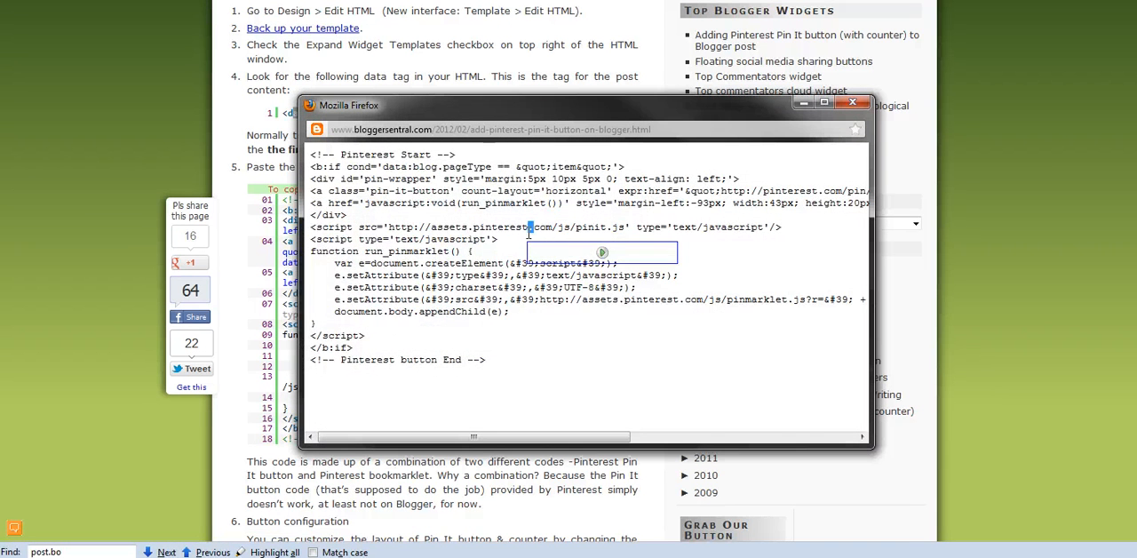
Step: Select all of the Pinterest Pin It button code in the plain-text popup for copying
{"action": "key", "text": "ctrl+a"}
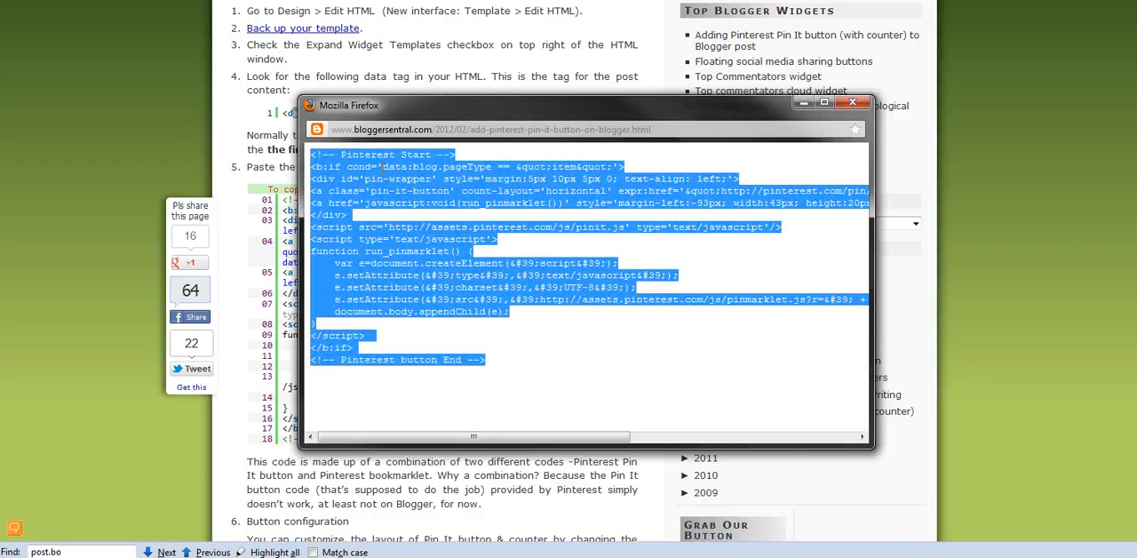
{"action": "left_click", "coordinate": [852, 101]}
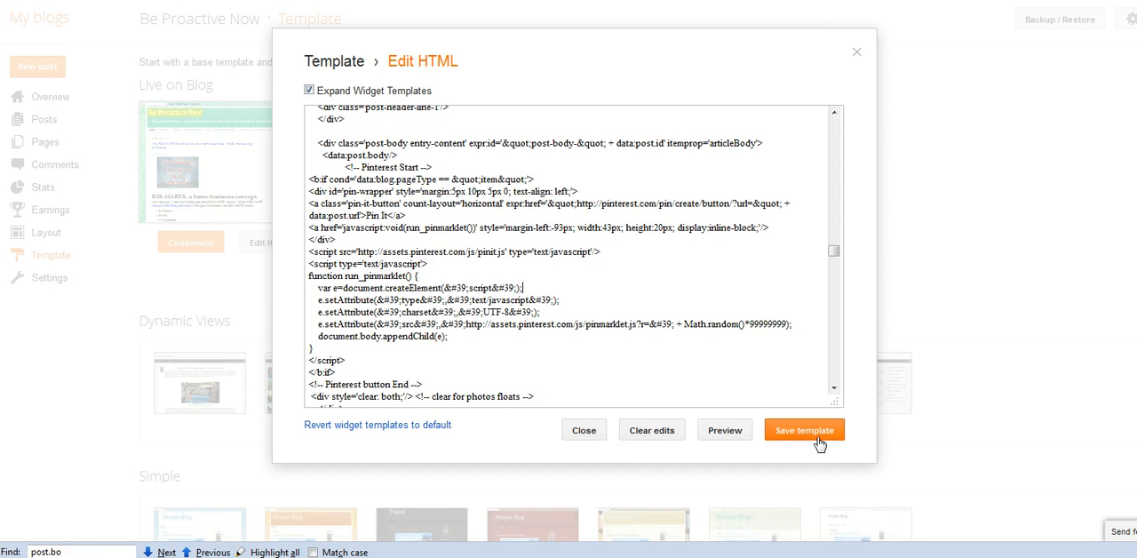
{"action": "mouse_move", "coordinate": [696, 266]}
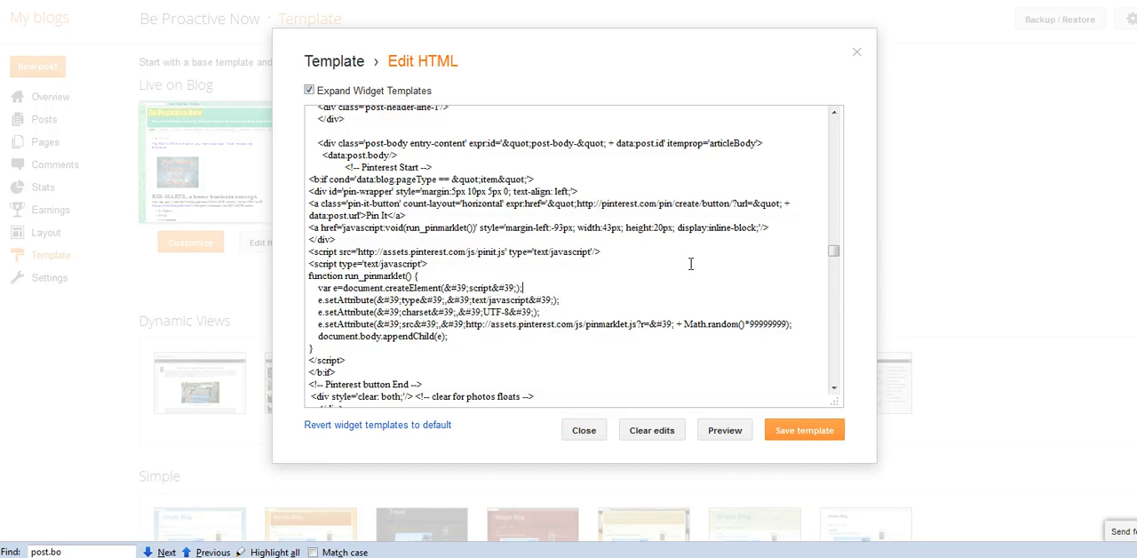
{"action": "mouse_move", "coordinate": [338, 82]}
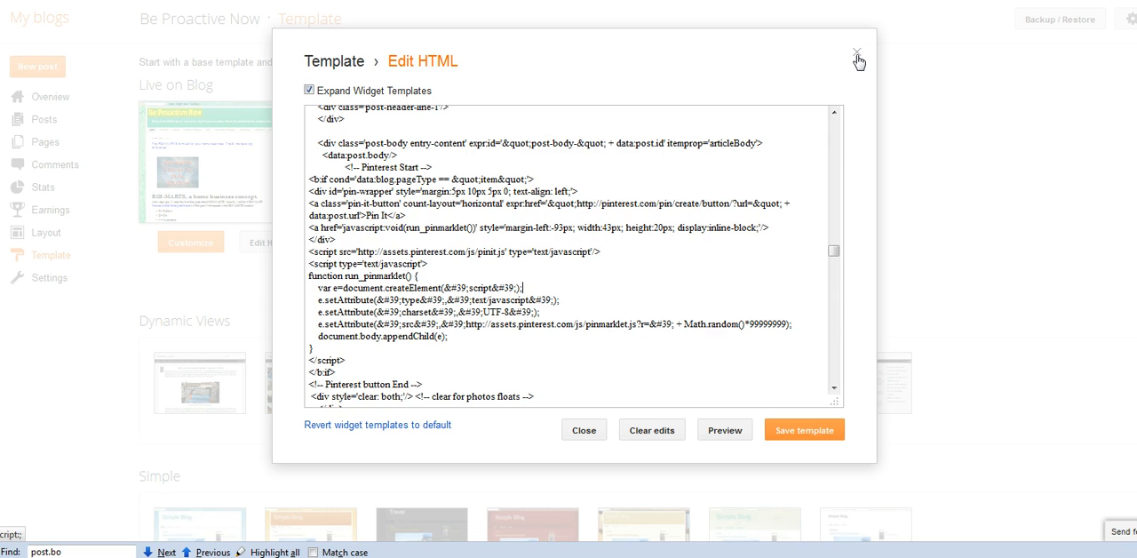
{"action": "mouse_move", "coordinate": [856, 57]}
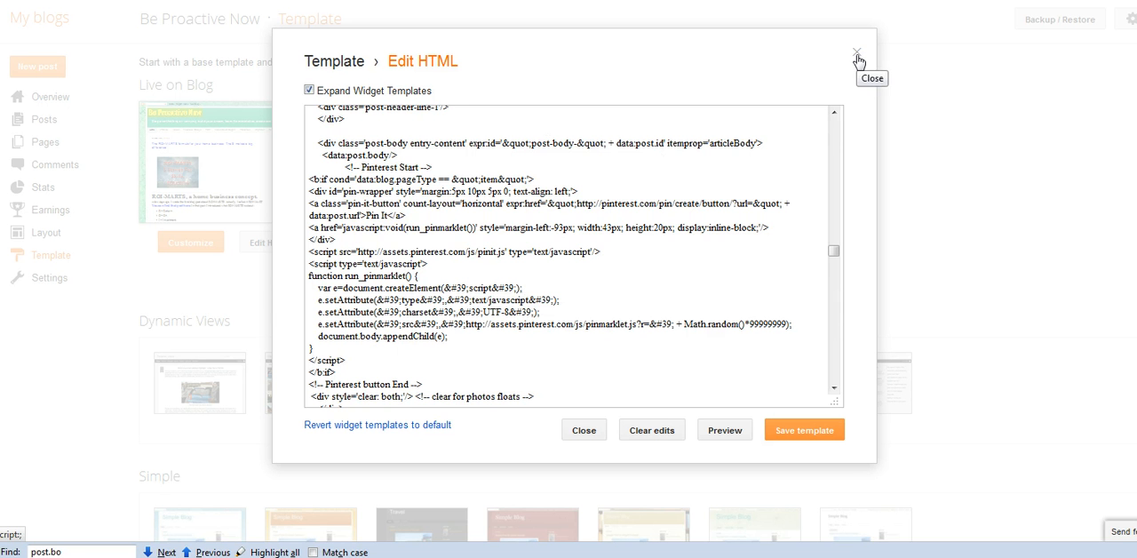
Step: Close the template HTML editor, discarding the unsaved Pinterest code changes
{"action": "left_click", "coordinate": [856, 53]}
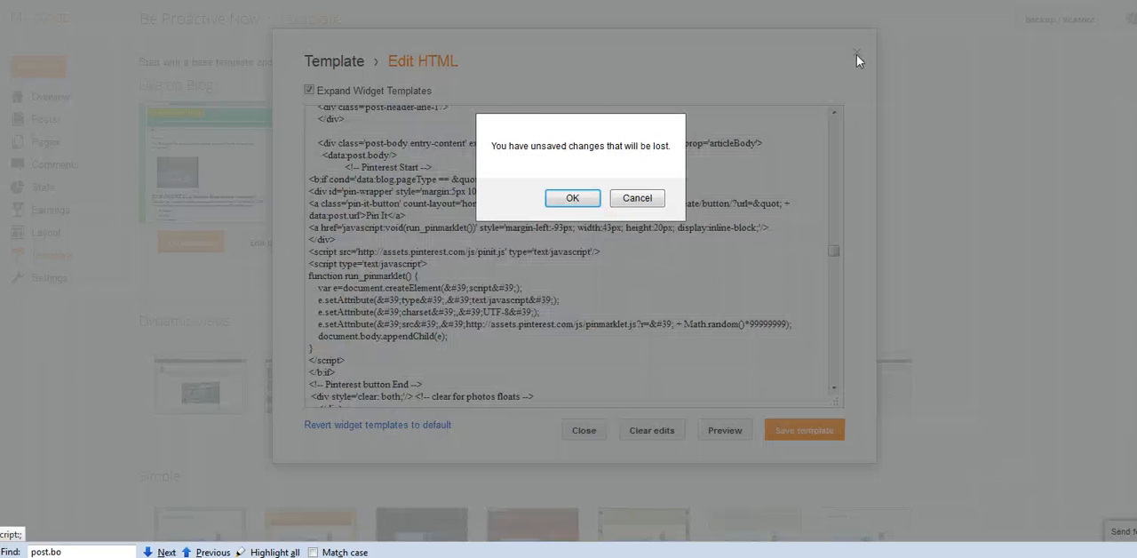
{"action": "left_click", "coordinate": [572, 197]}
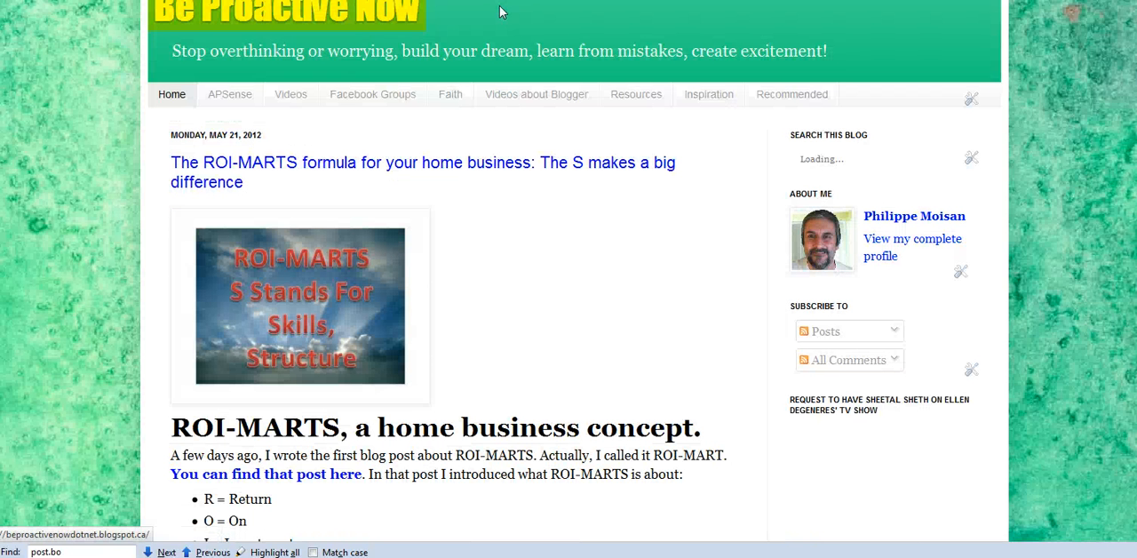
{"action": "mouse_move", "coordinate": [537, 94]}
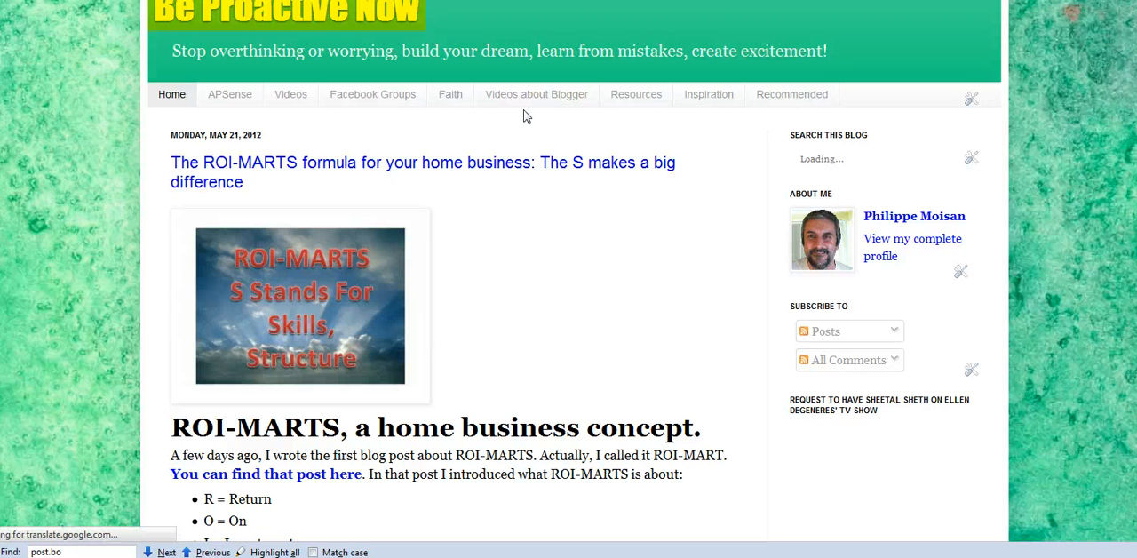
Step: Go to the blog's Videos about Blogger page from the navigation bar
{"action": "left_click", "coordinate": [537, 94]}
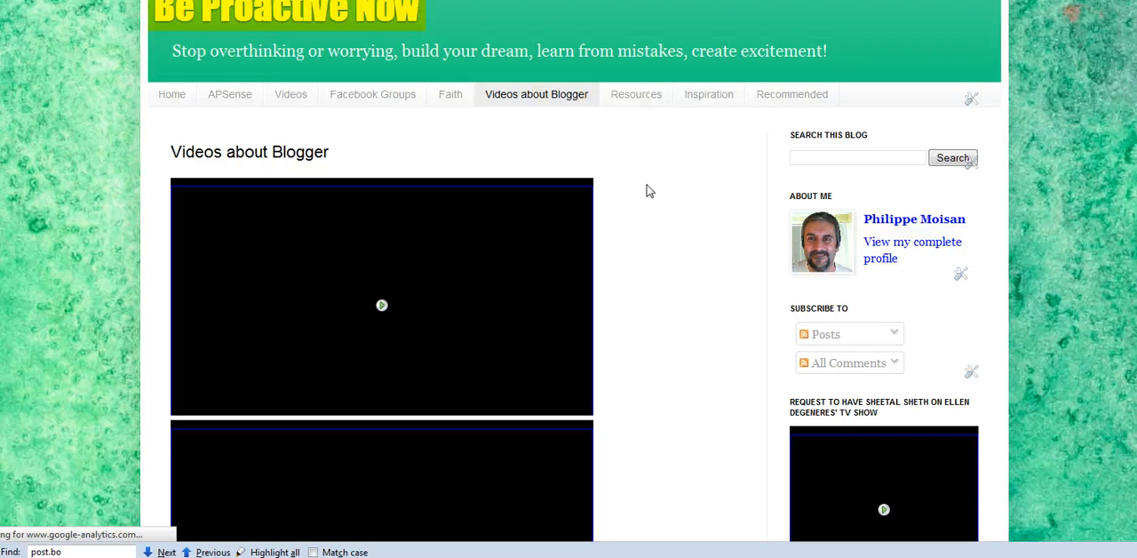
{"action": "mouse_move", "coordinate": [655, 199]}
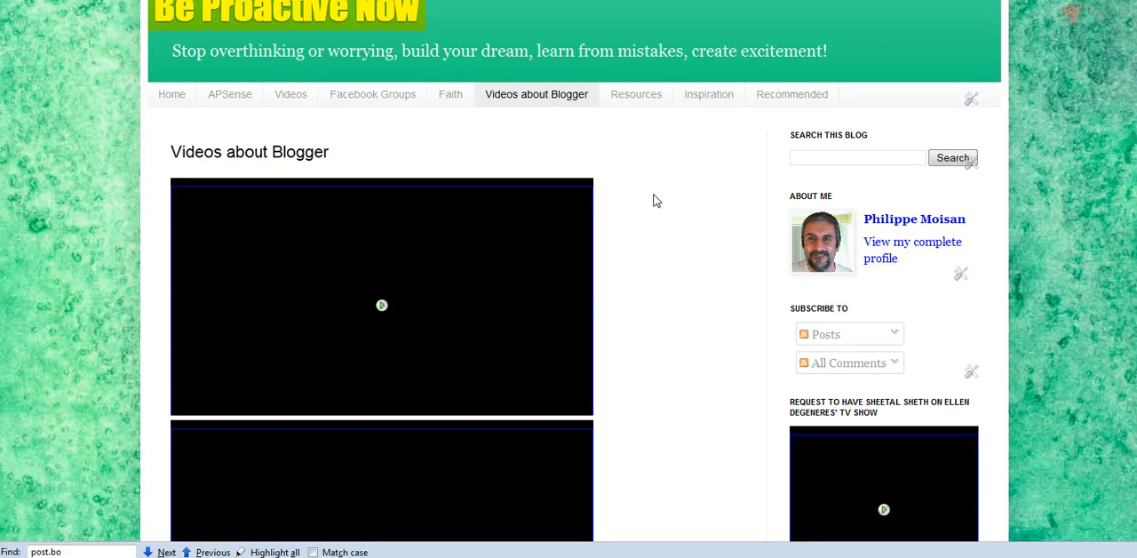
{"action": "mouse_move", "coordinate": [435, 130]}
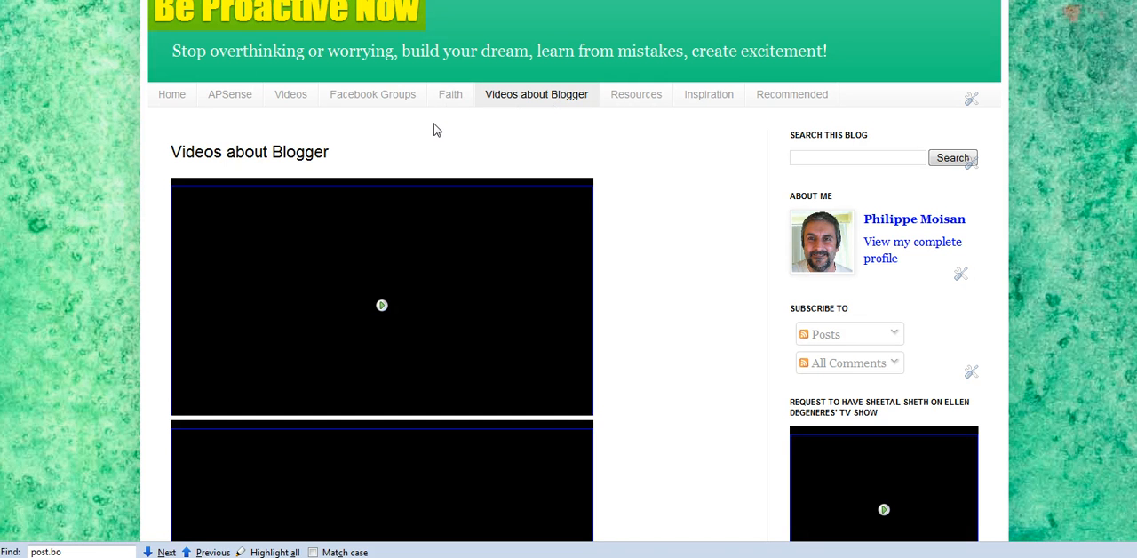